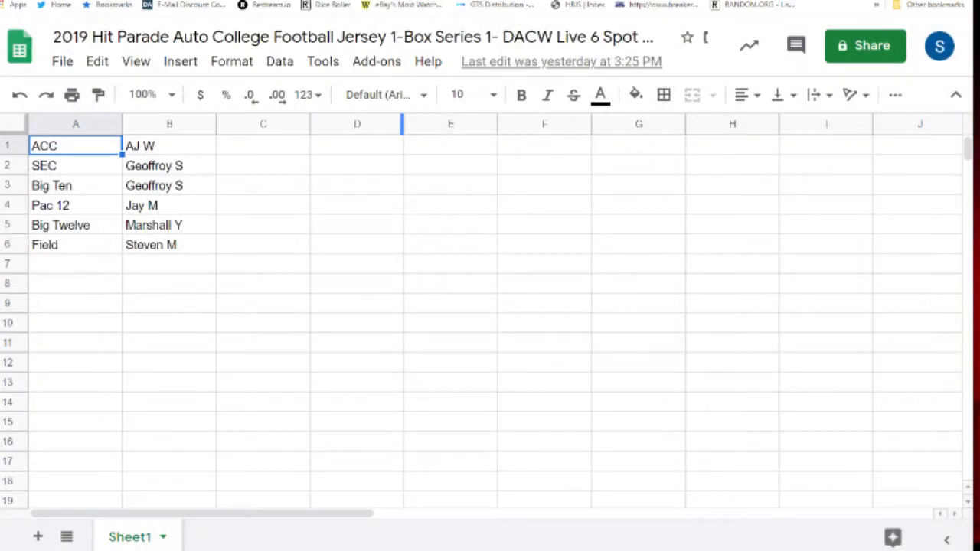
Select the six conference names in column A and copy them
left_click(375, 37)
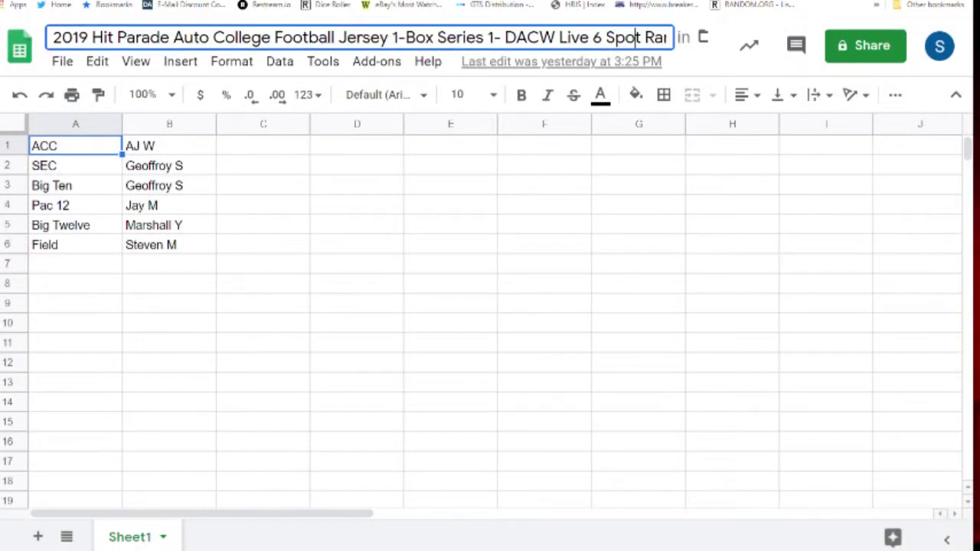
left_click(356, 244)
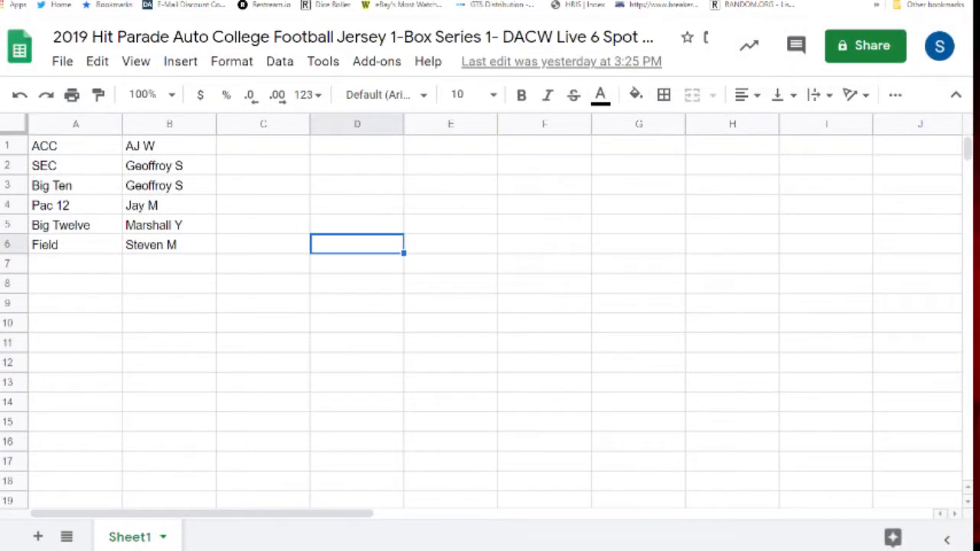
left_click(75, 245)
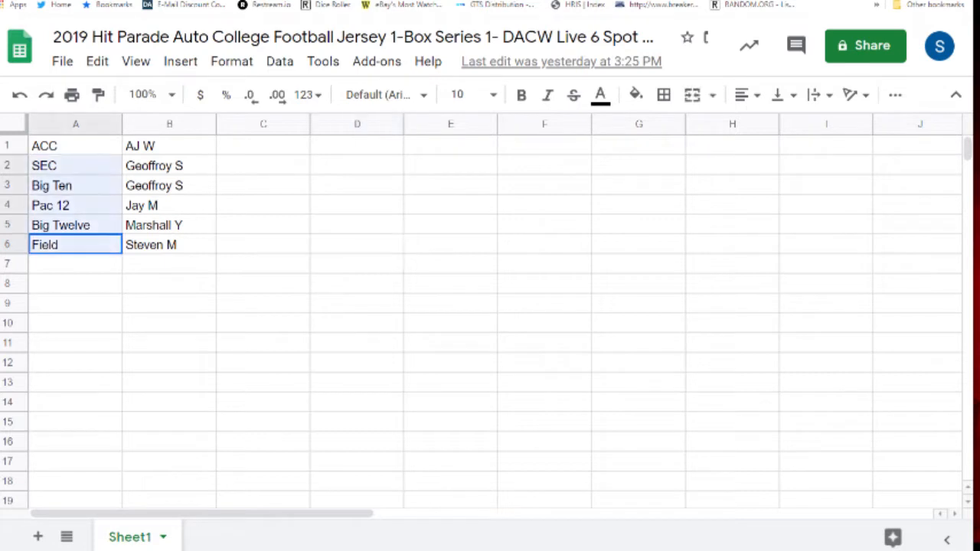
left_click(75, 123)
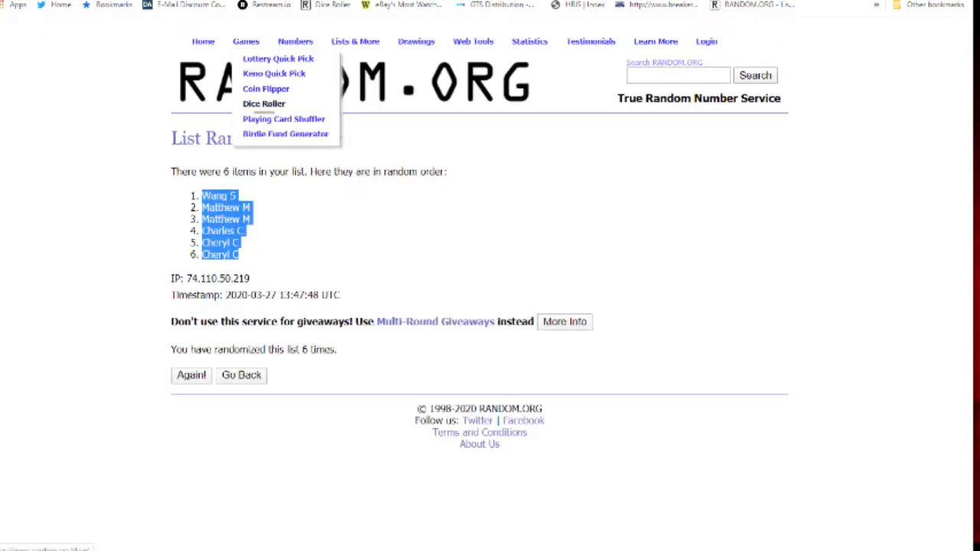
Shuffle the conference list in RANDOM.ORG's List Randomizer, then reshuffle it four more times
left_click(263, 103)
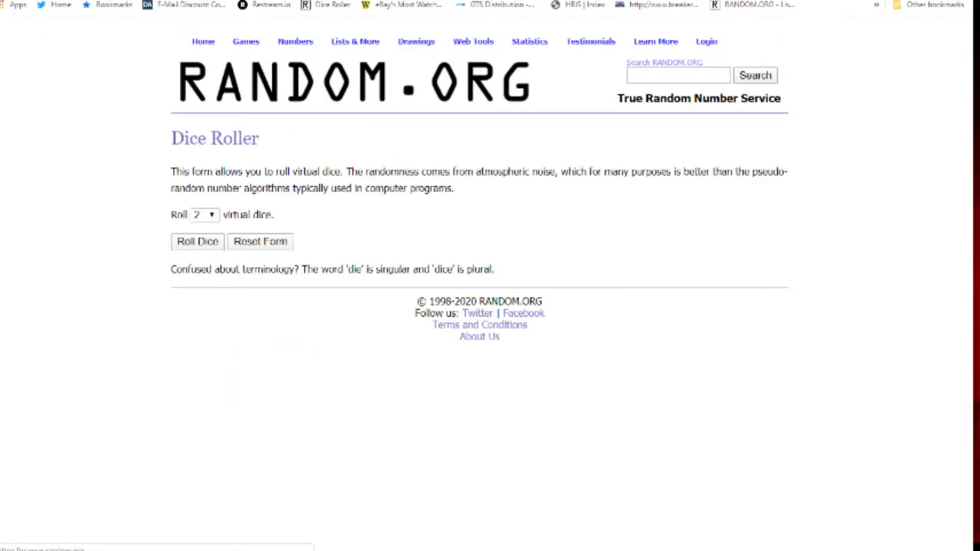
left_click(197, 242)
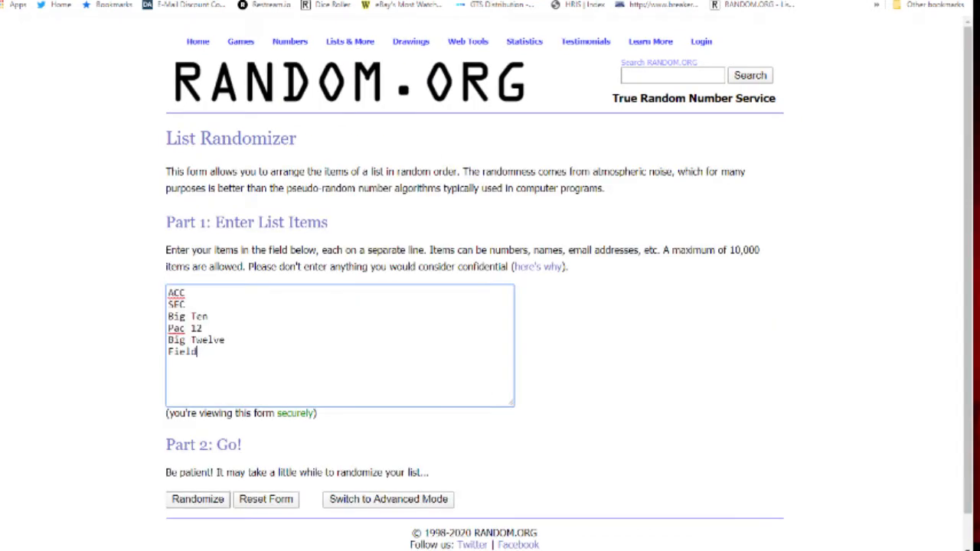
left_click(197, 499)
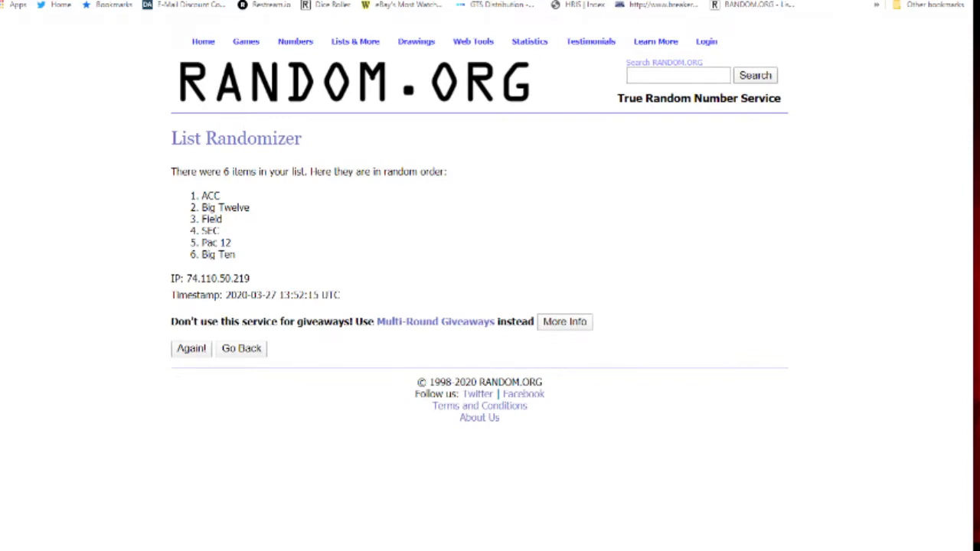
left_click(190, 349)
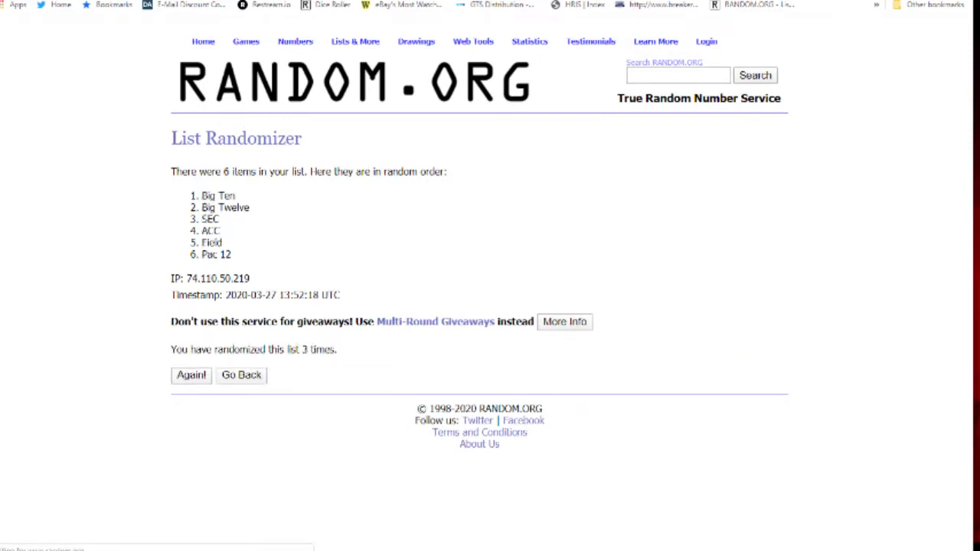
left_click(191, 375)
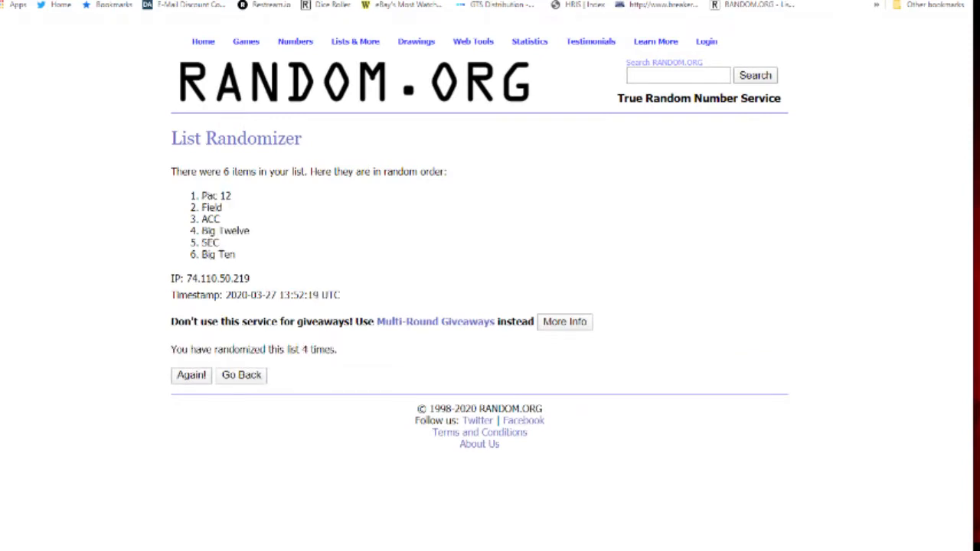
left_click(191, 375)
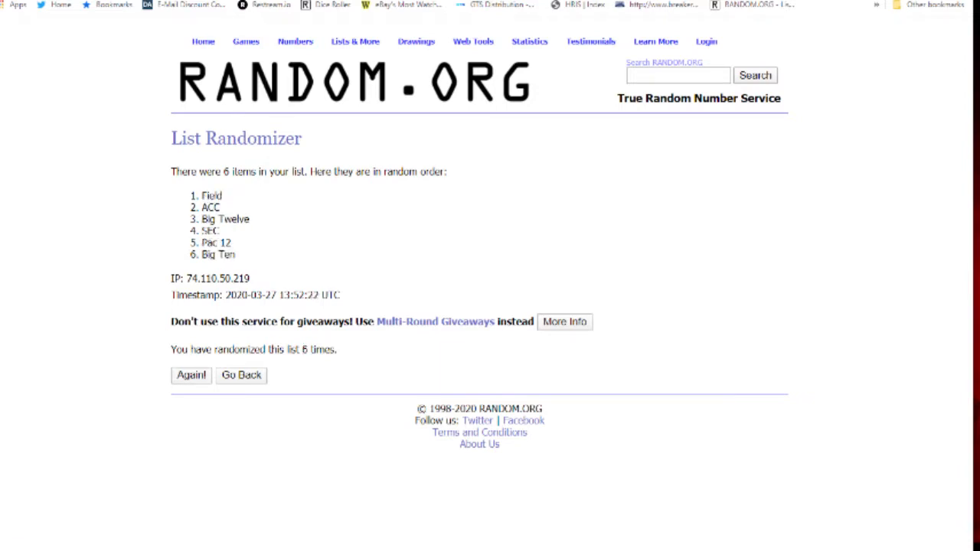
left_click(191, 375)
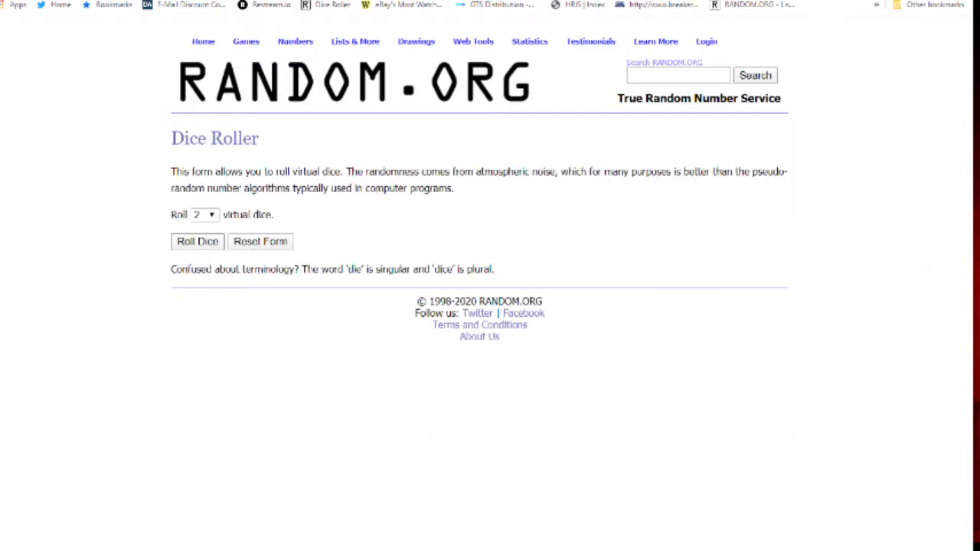
Randomize the pasted buyer names, reshuffle three times, and select the final order
left_click(197, 242)
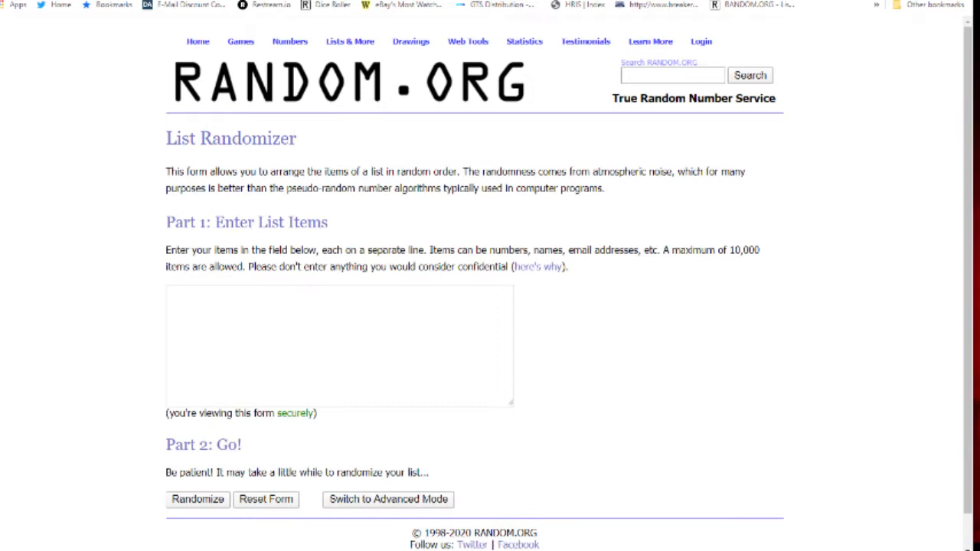
type("AJ W")
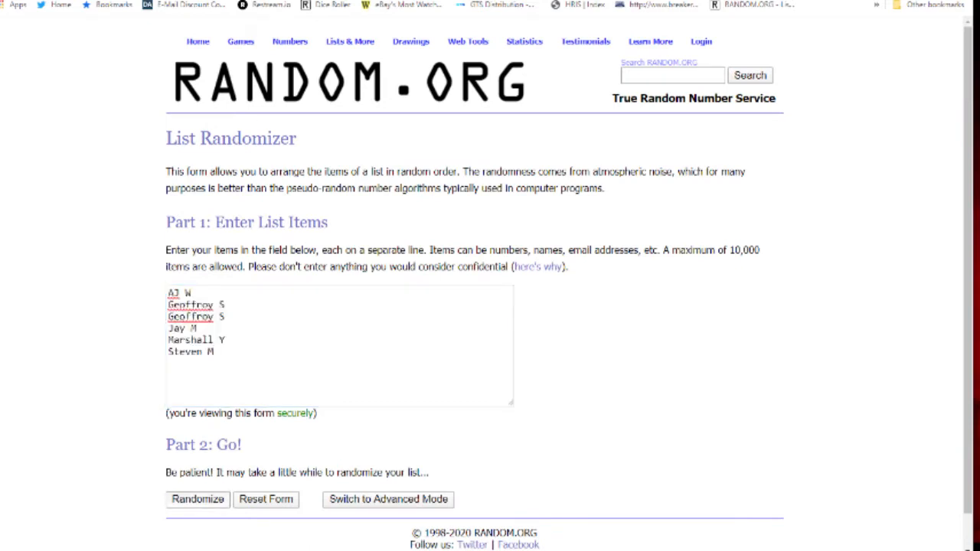
left_click(197, 499)
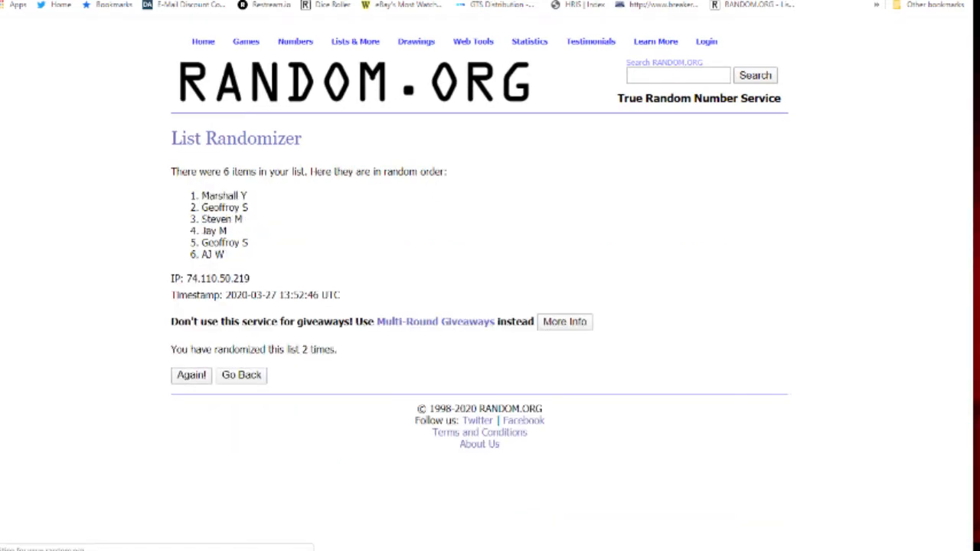
left_click(190, 375)
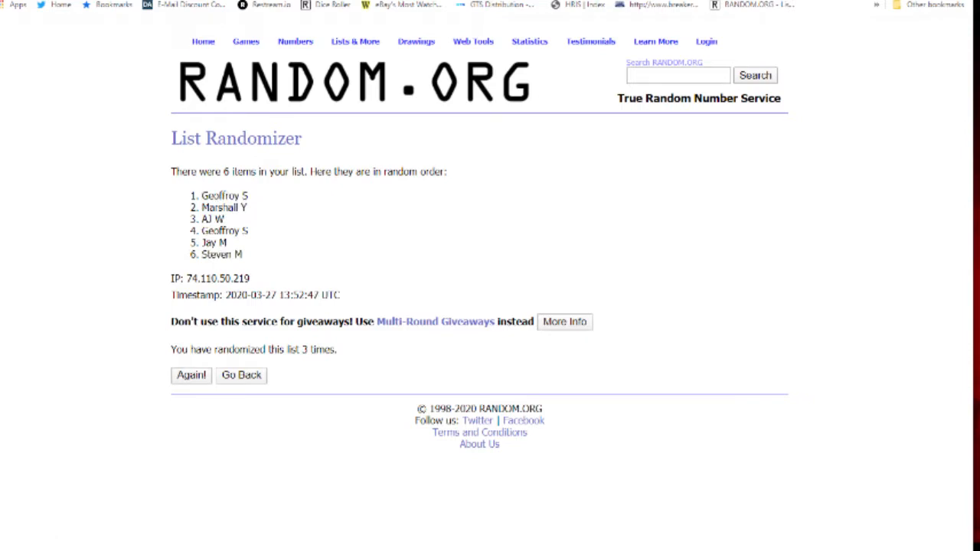
left_click(191, 375)
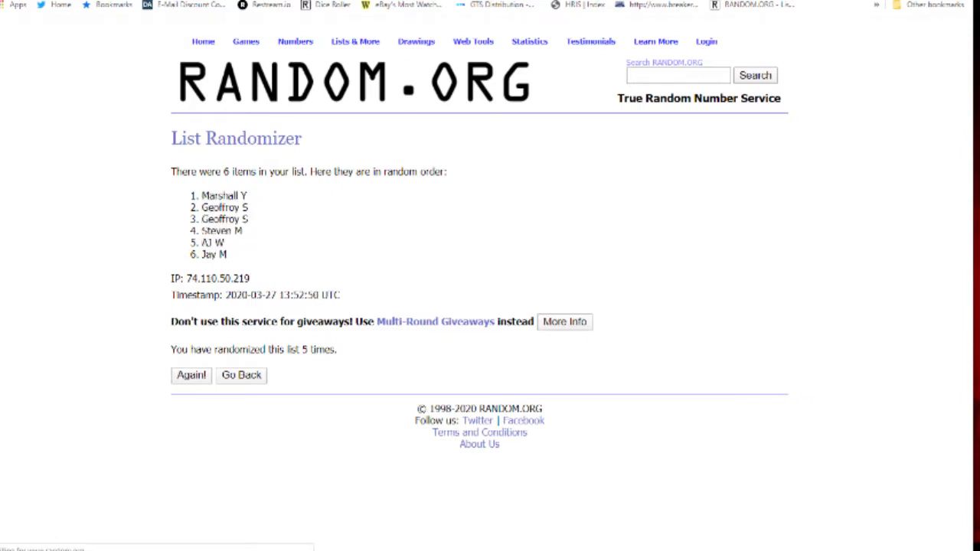
left_click(191, 375)
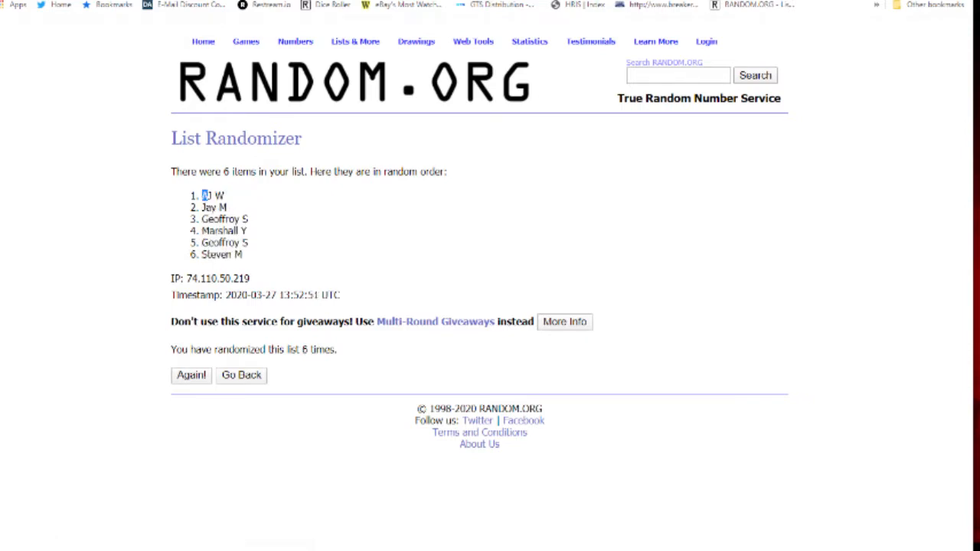
left_click_drag(203, 196, 242, 255)
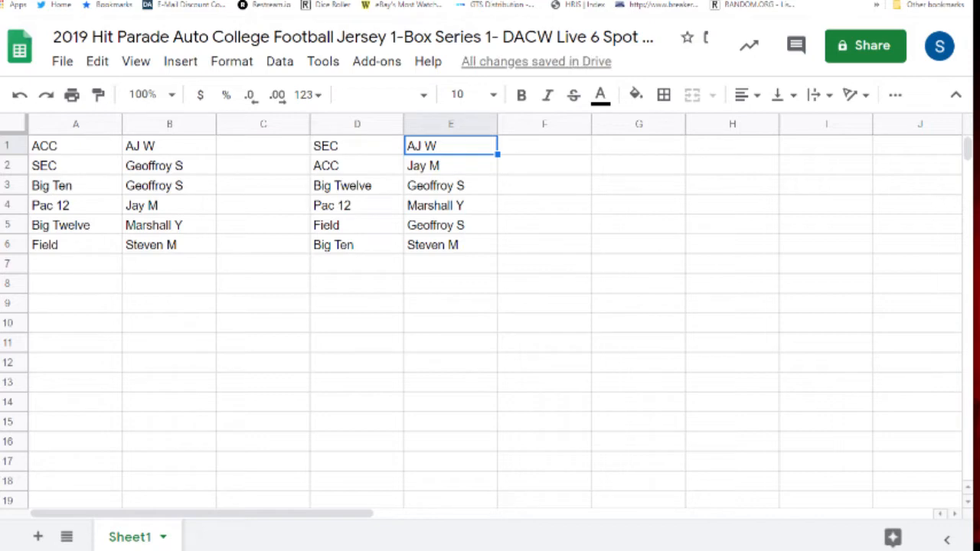
left_click(450, 165)
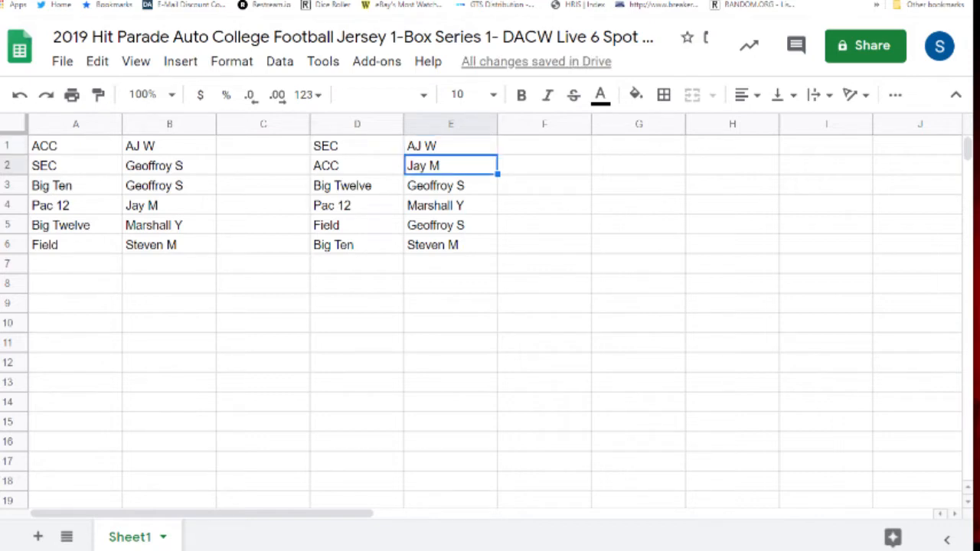
left_click(451, 185)
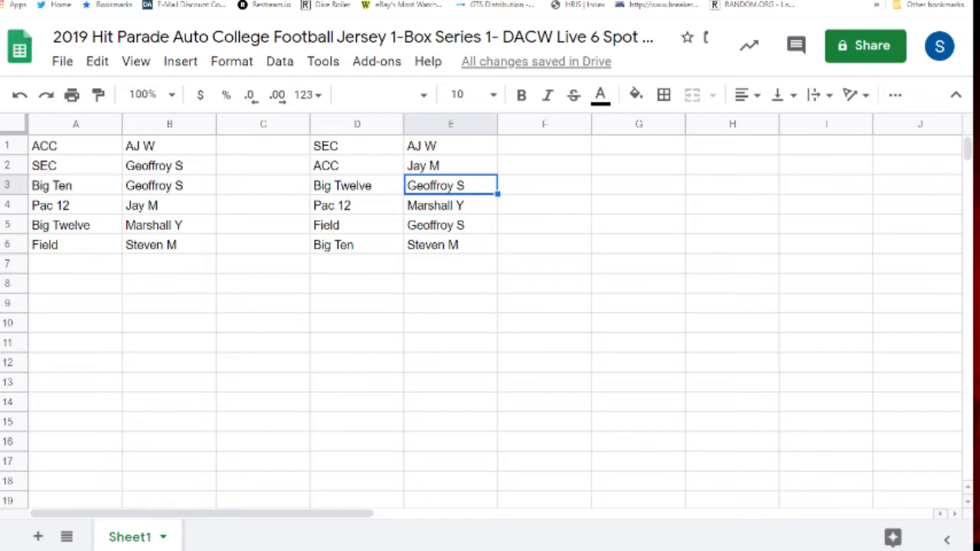
left_click(450, 205)
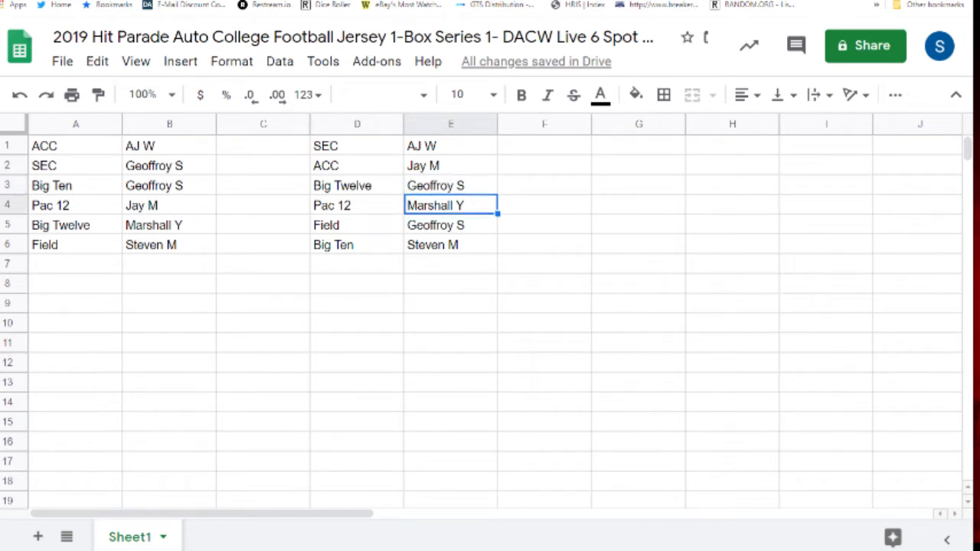
left_click(450, 224)
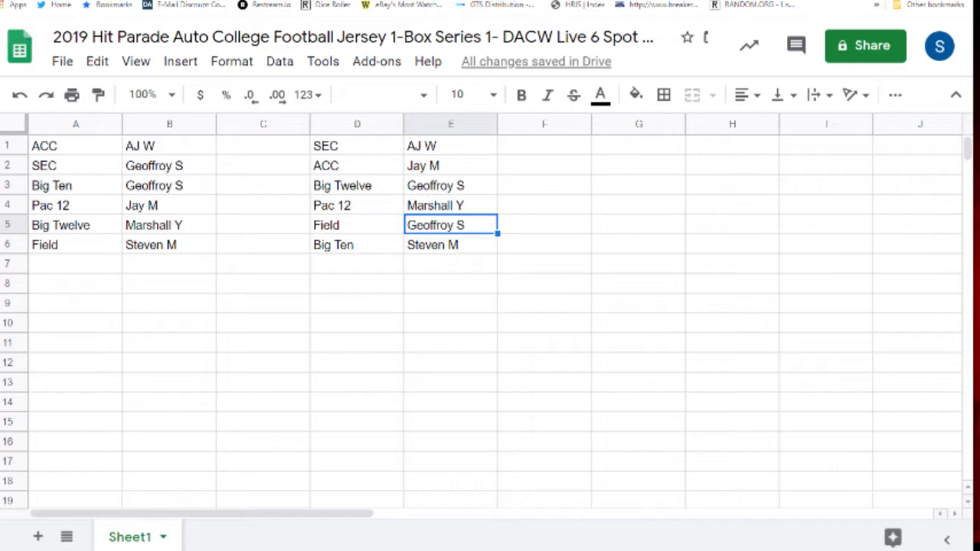
left_click(450, 244)
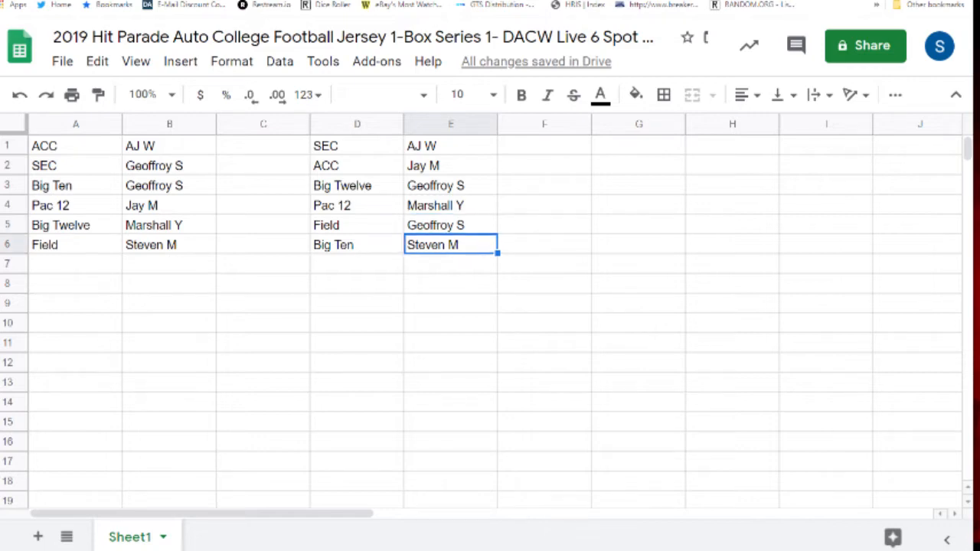